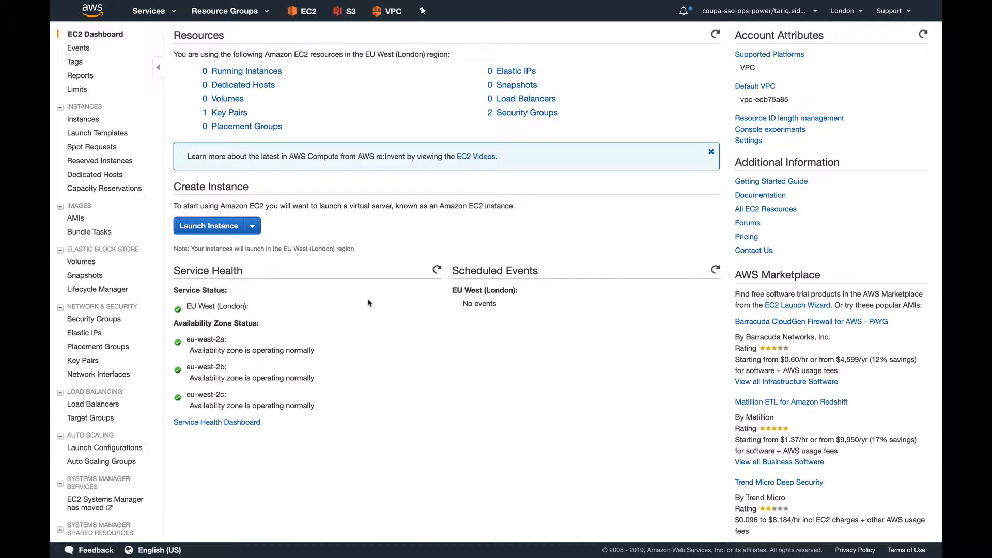
mouse_move(387, 228)
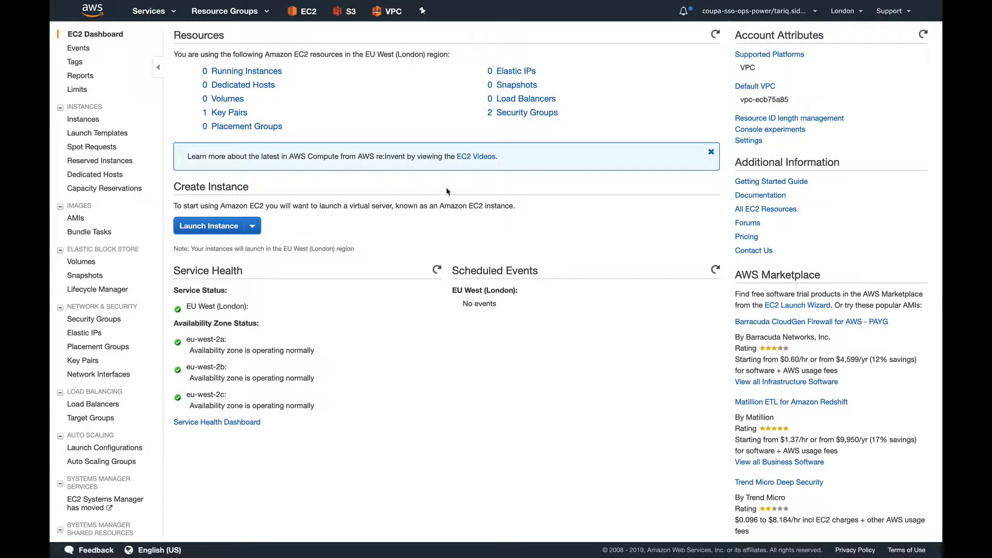
mouse_move(459, 124)
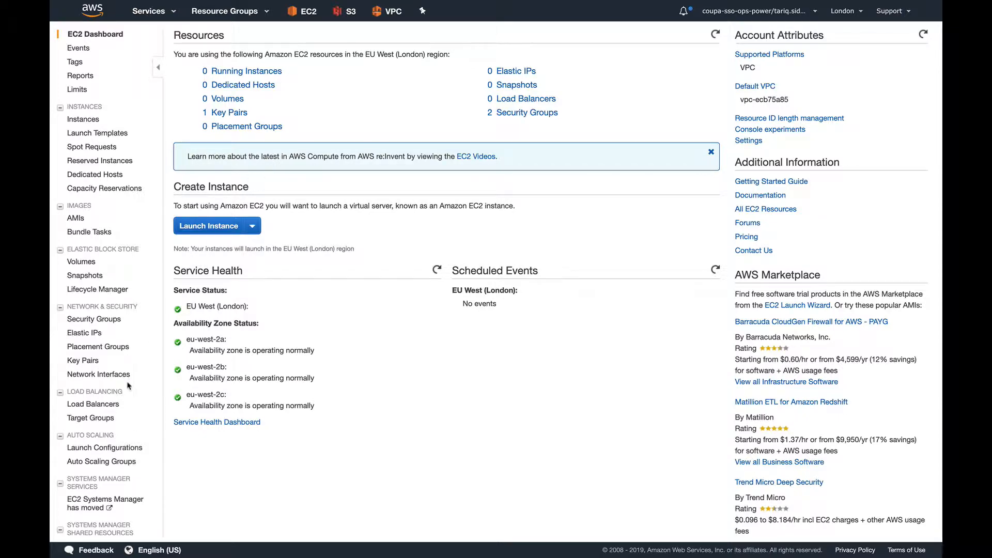
- Go to Auto Scaling Groups and bring up the Create Auto Scaling group introduction
left_click(101, 462)
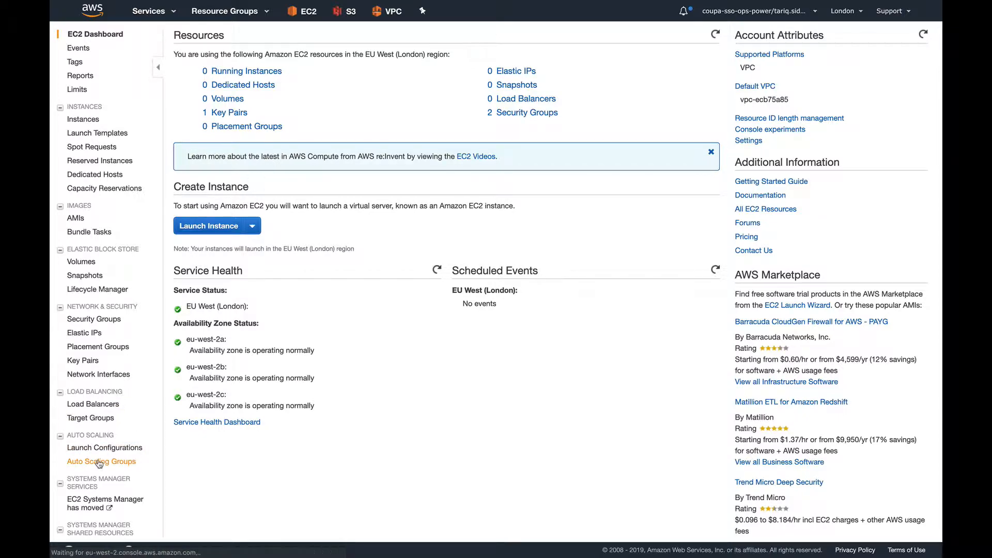
left_click(101, 461)
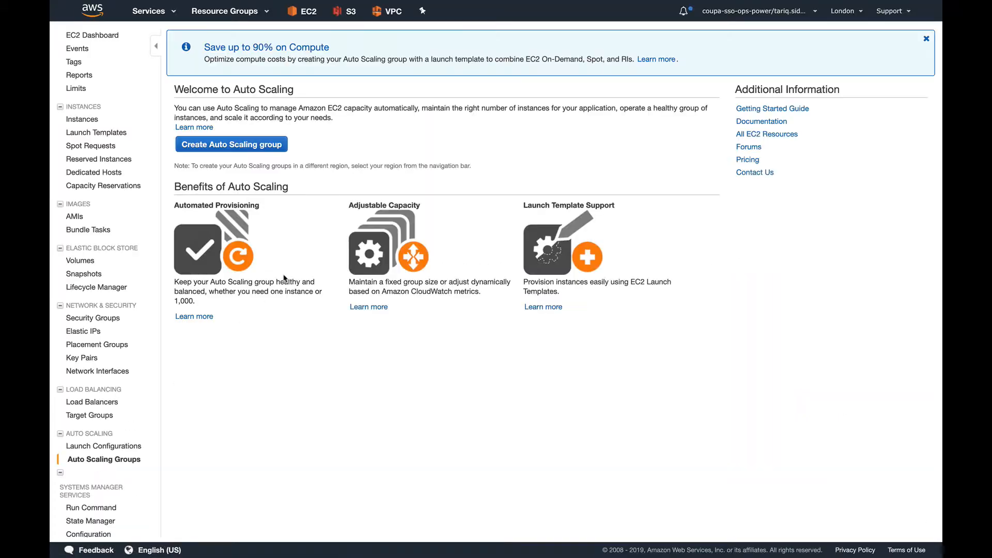
left_click(231, 143)
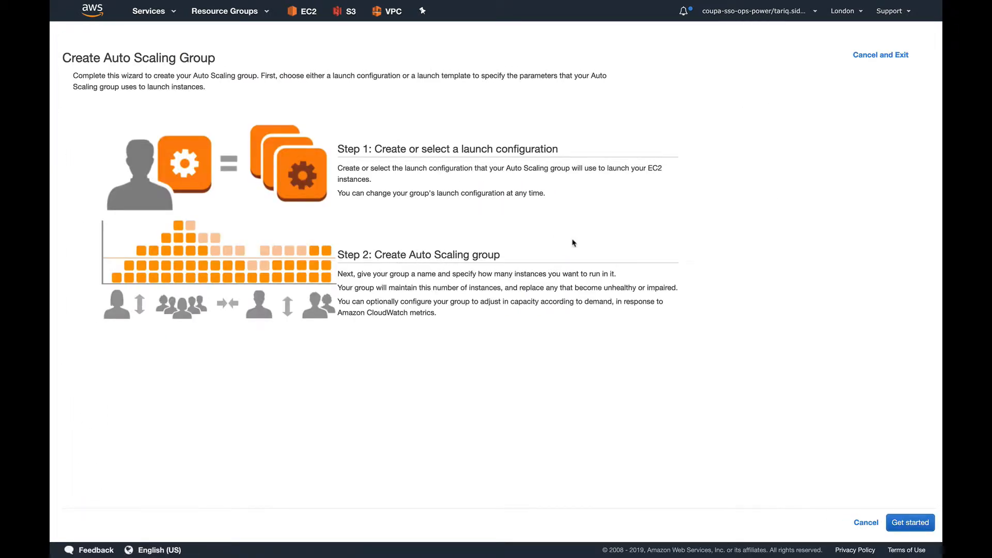
mouse_move(614, 262)
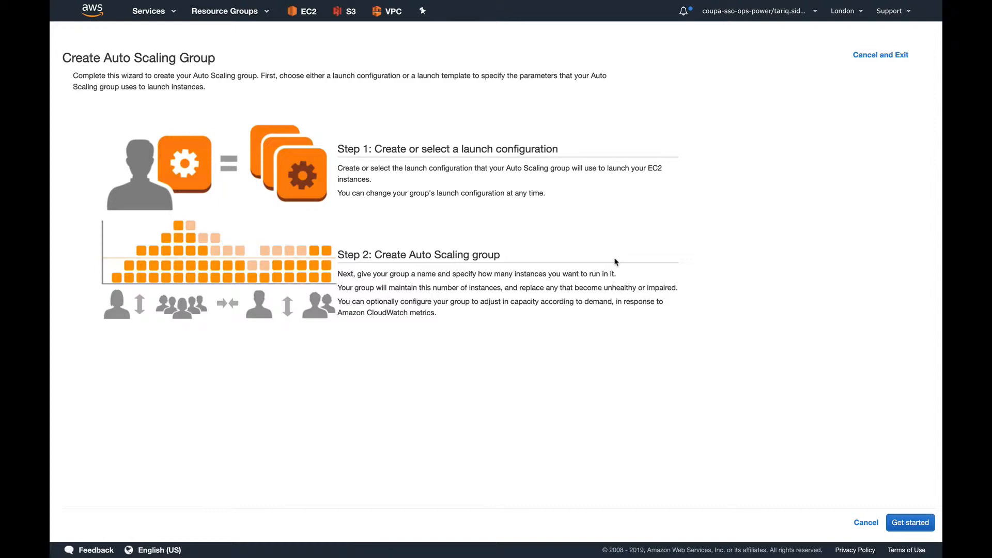
mouse_move(818, 431)
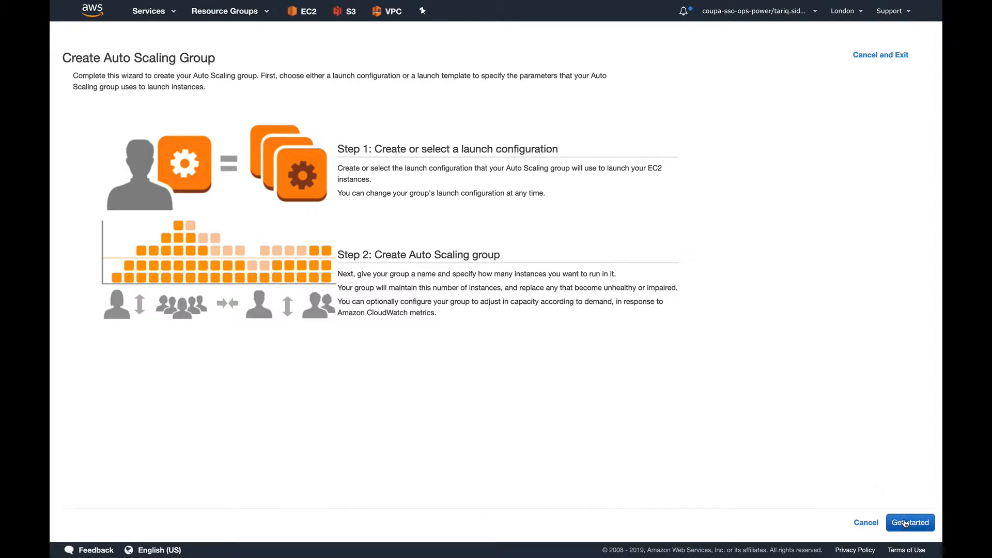
- Define launch configuration 'firstlc' on Amazon Linux AMI 2018.03.0 with t2.micro, through to review
left_click(910, 522)
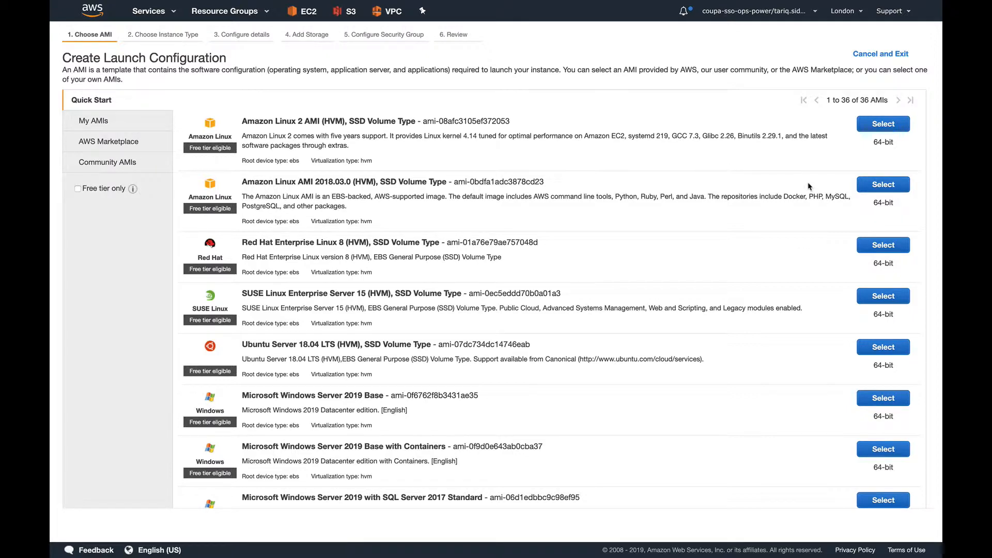
left_click(883, 123)
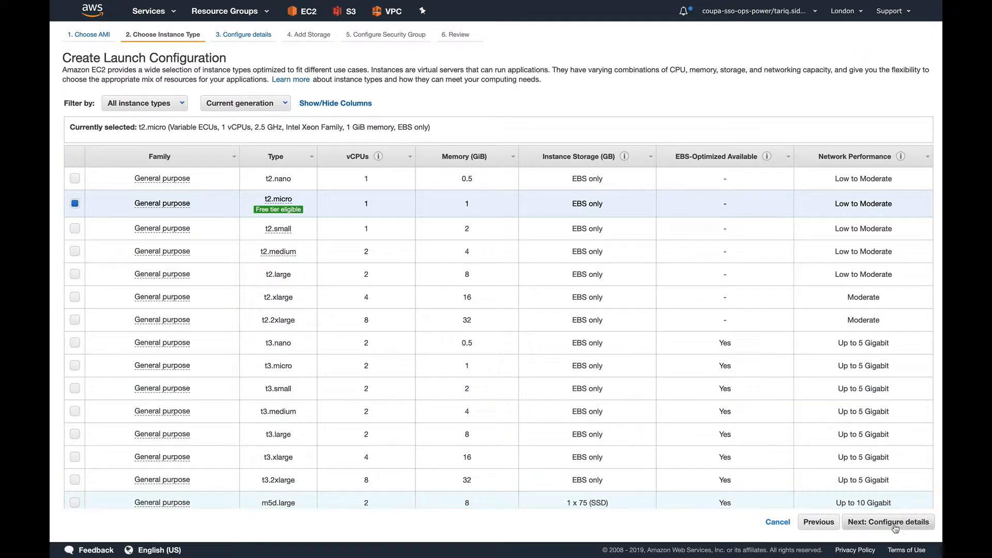
left_click(888, 522)
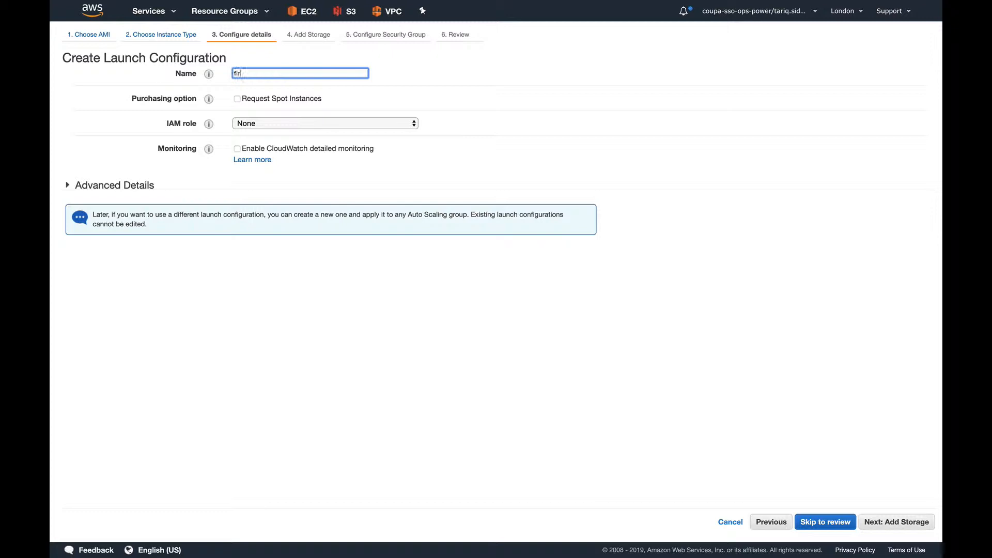
type("firstlc")
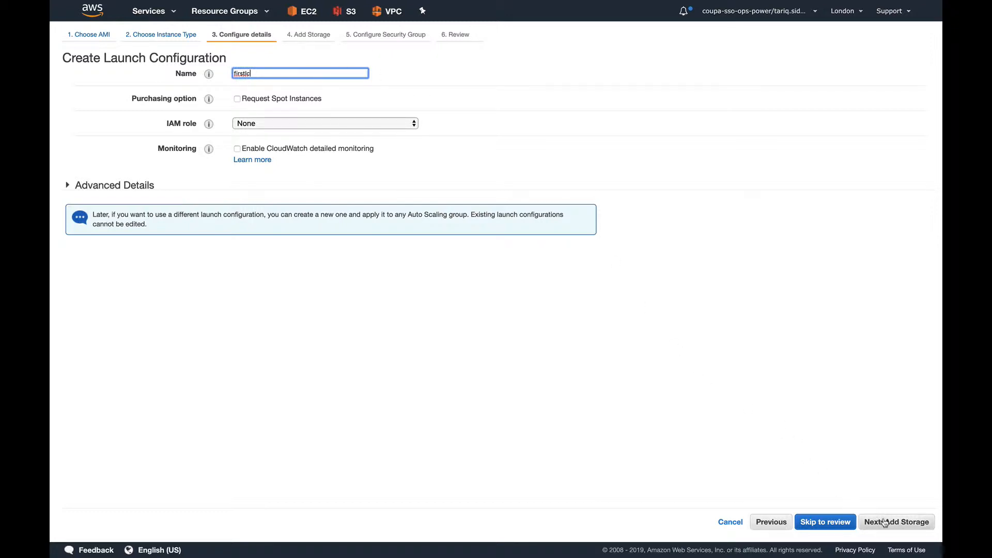
left_click(897, 522)
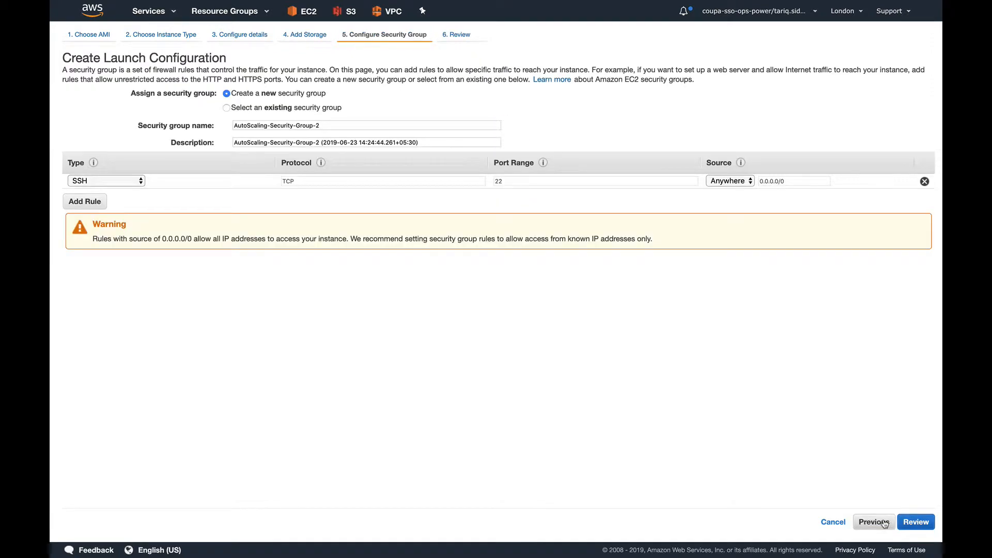
left_click(915, 522)
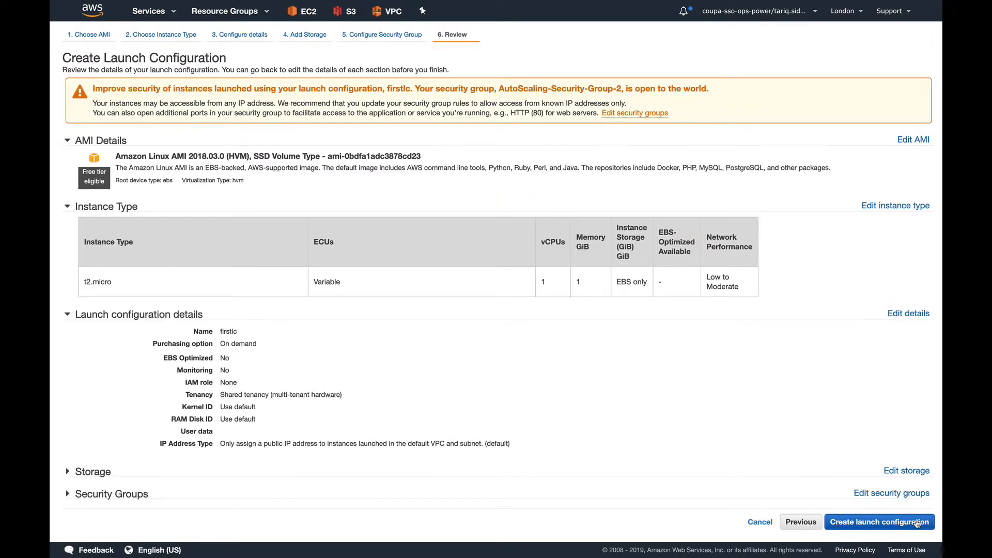
- Create launch configuration 'firstlc' without a key pair, acknowledging the no-key warning
left_click(879, 522)
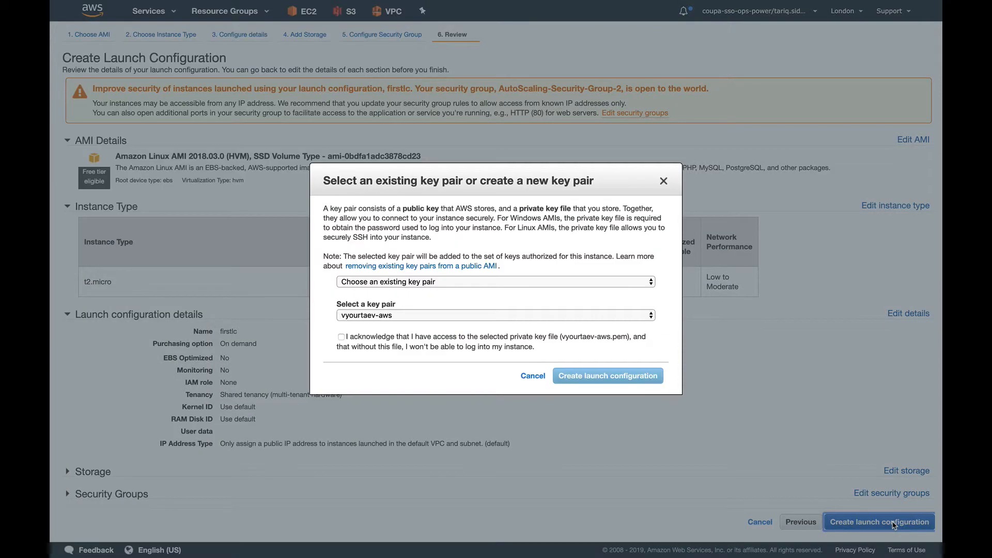
left_click(496, 282)
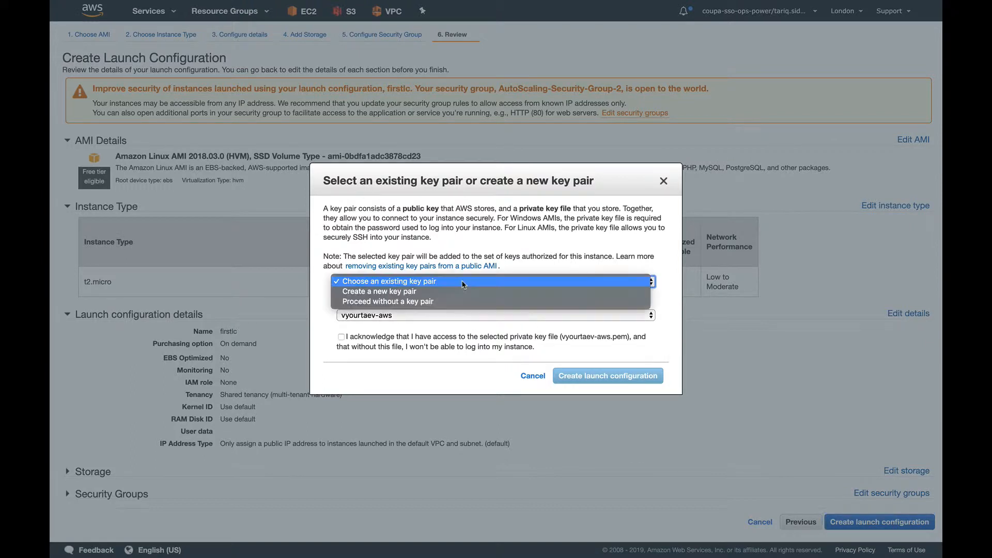
left_click(387, 302)
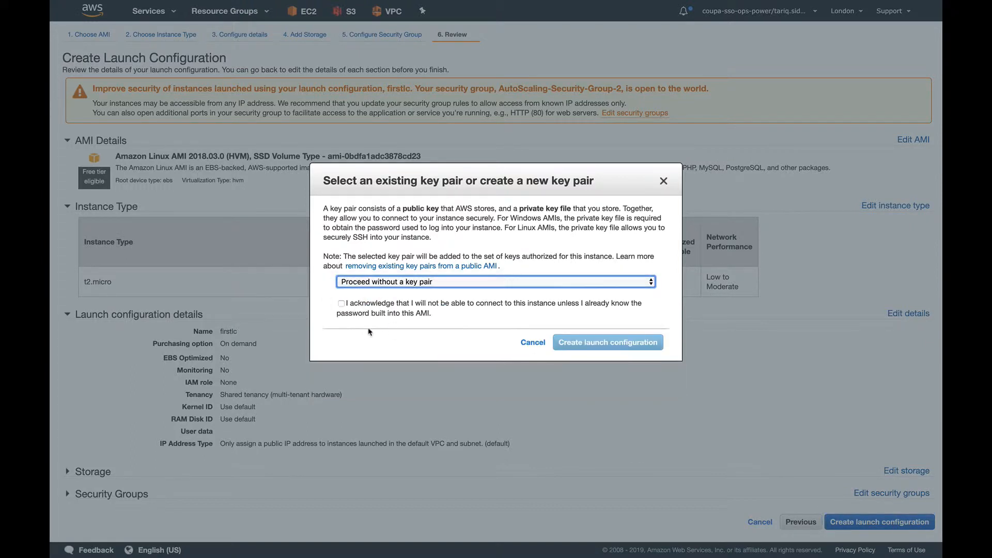
left_click(341, 304)
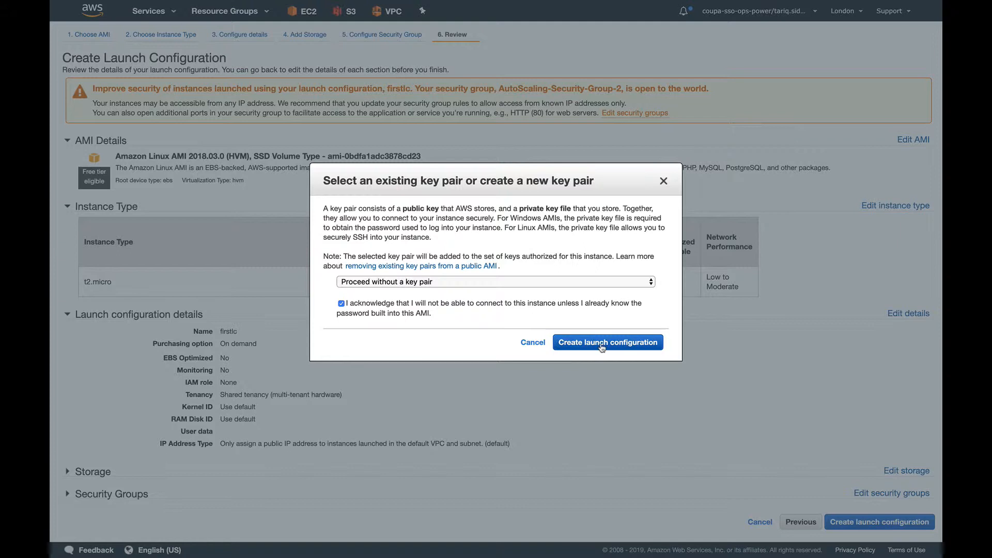
left_click(607, 342)
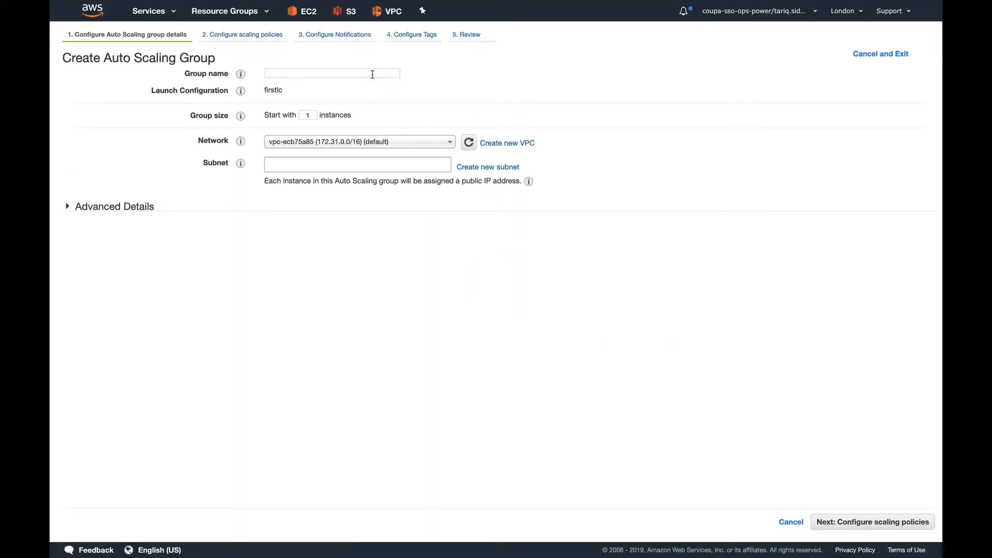
- Name the Auto Scaling group 'firstasg', start with 0 instances, and use subnet eu-west-2c
left_click(332, 73)
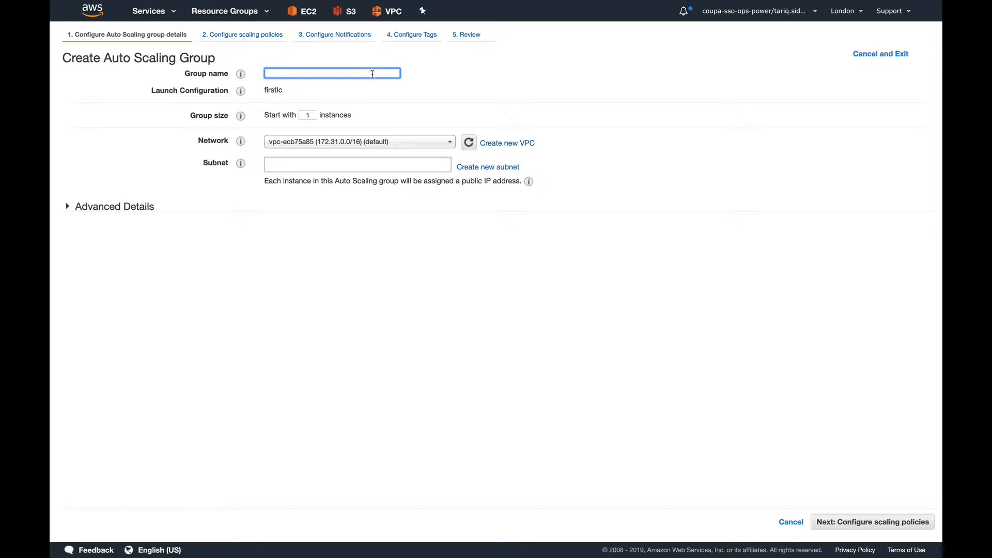
type("ri")
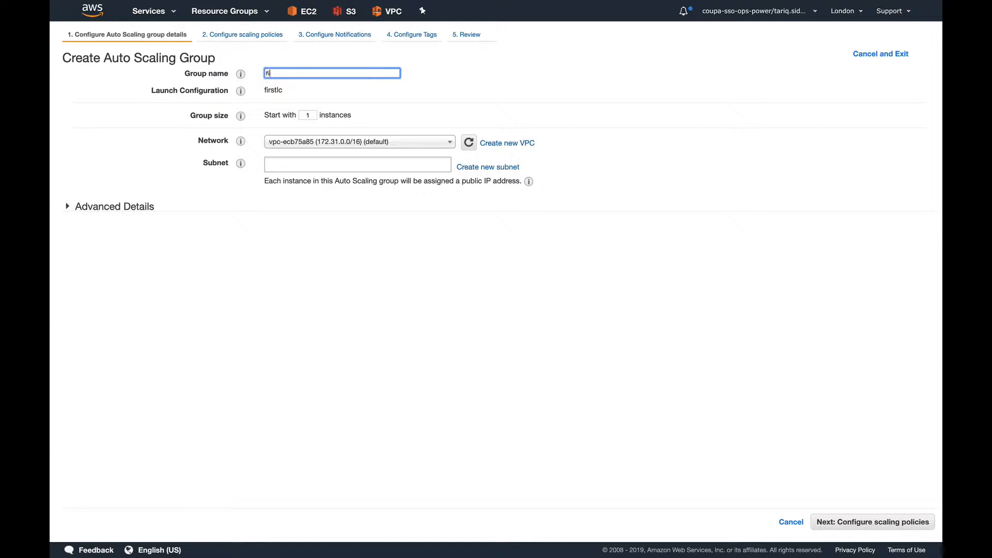
type("firstas")
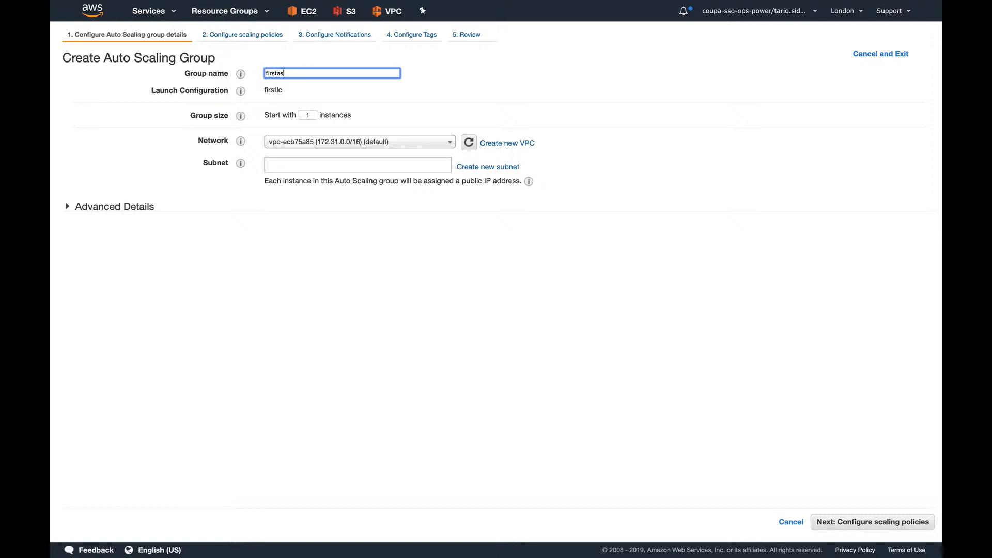
left_click(307, 115)
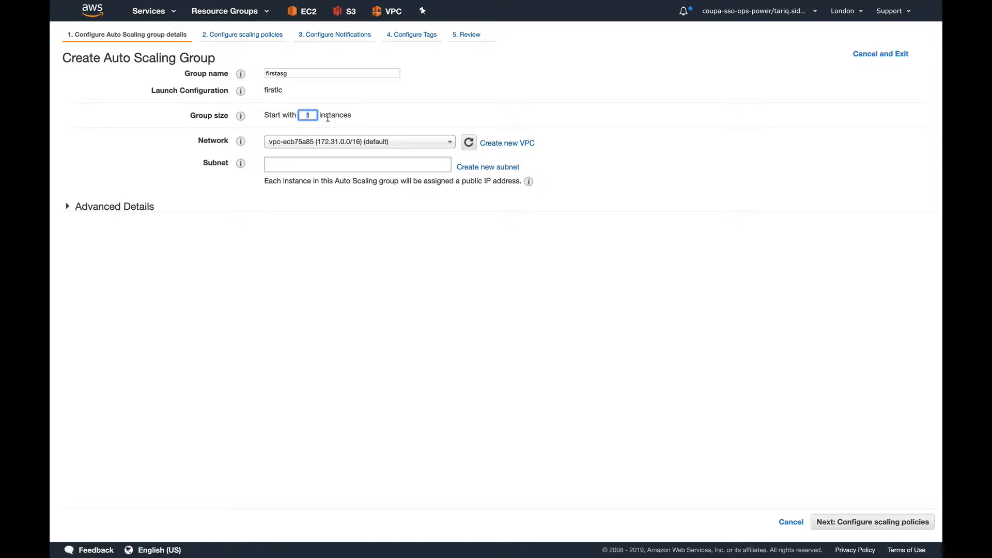
type("0")
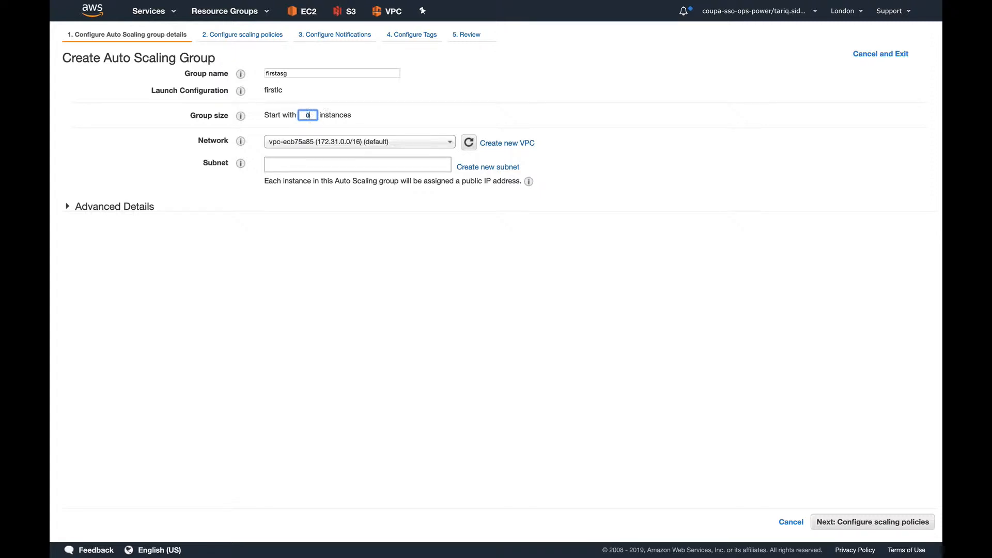
mouse_move(413, 169)
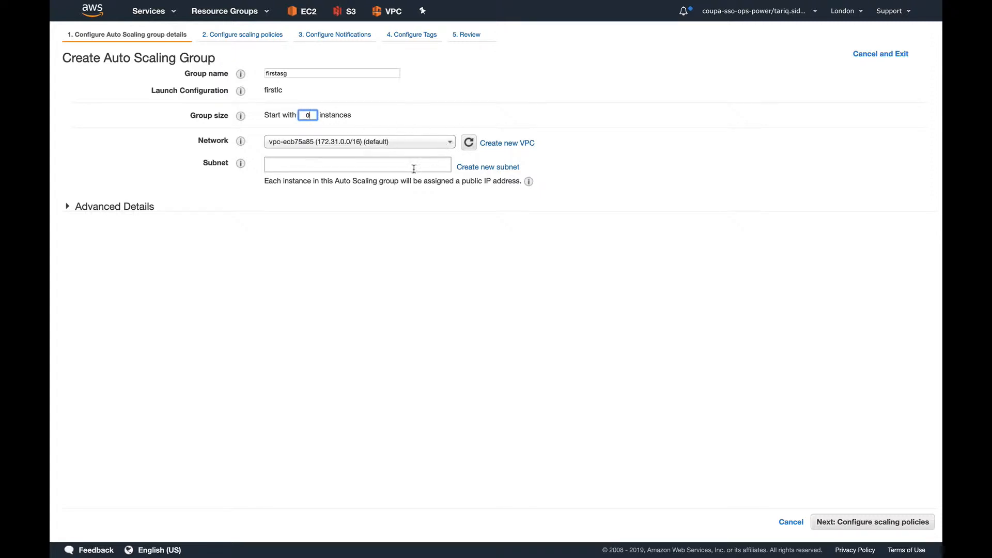
left_click(357, 165)
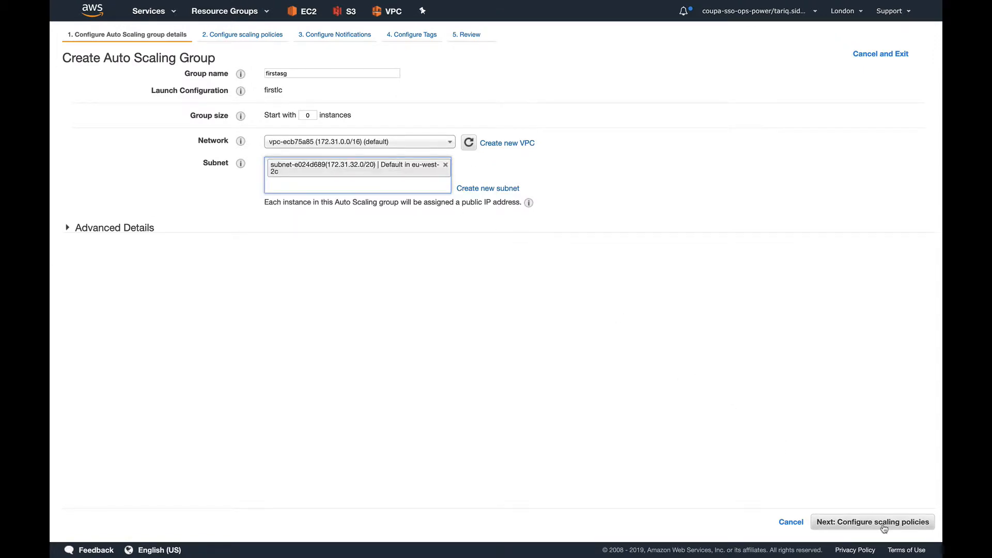
left_click(872, 521)
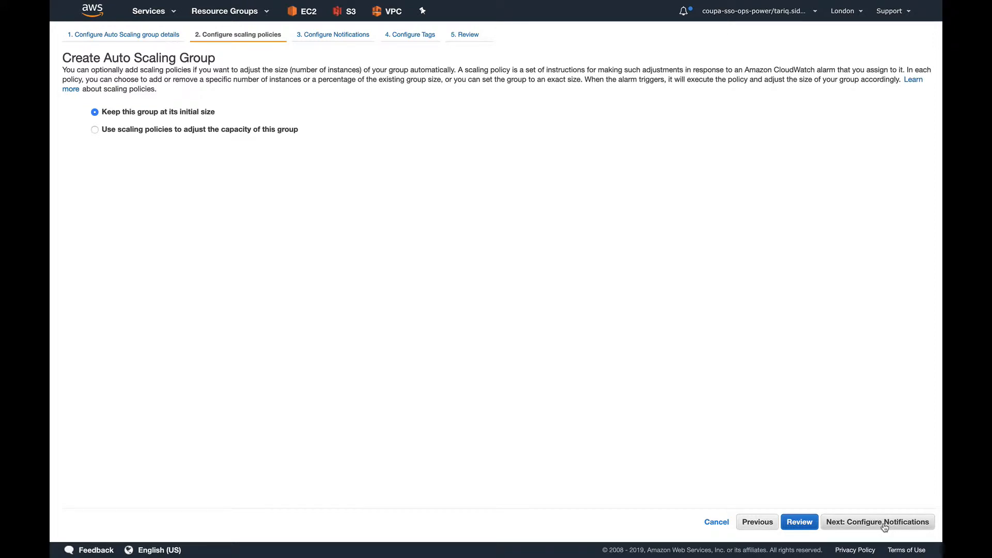
- Skip scaling policies, notifications and tags, then create the 'firstasg' group from the review
left_click(877, 521)
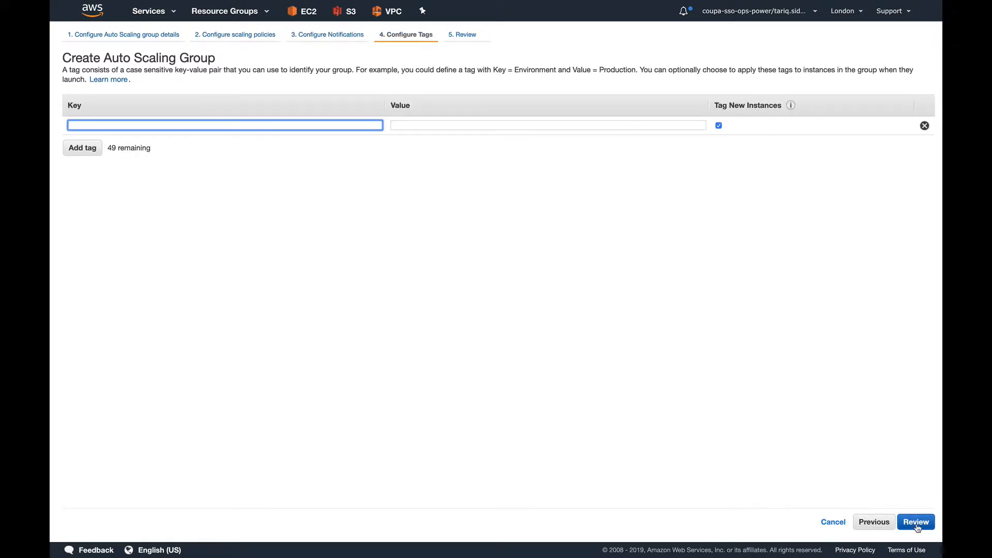
left_click(915, 522)
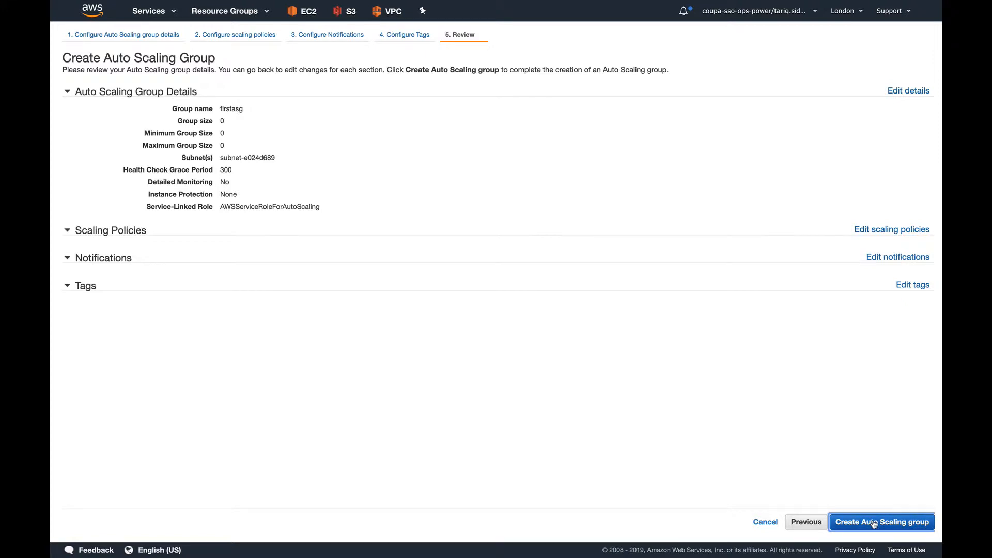
left_click(881, 522)
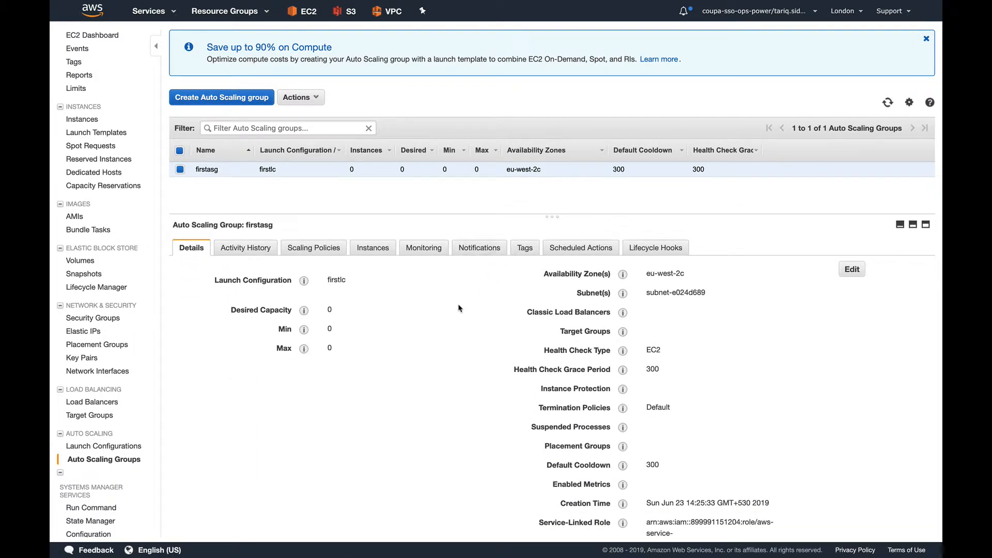
scroll("down", 3)
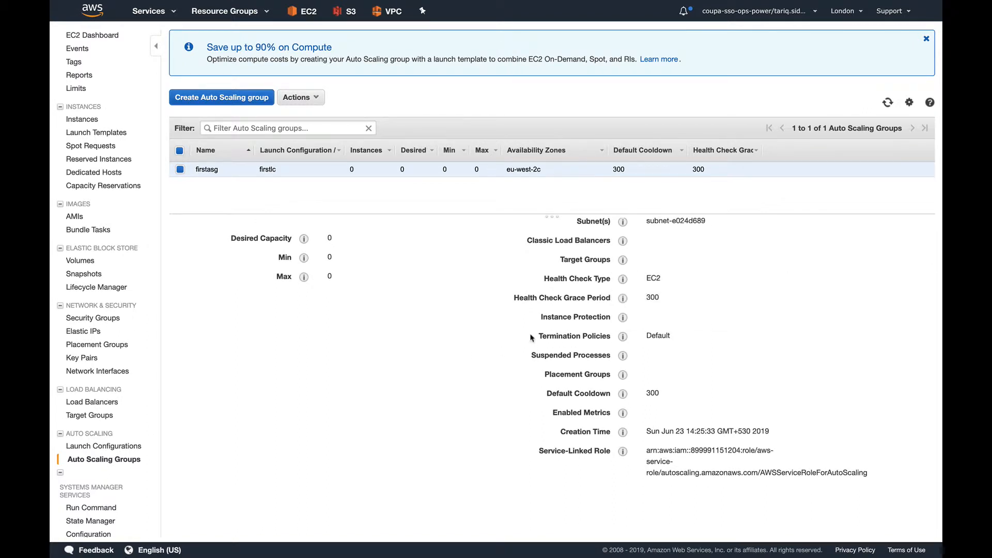
mouse_move(623, 336)
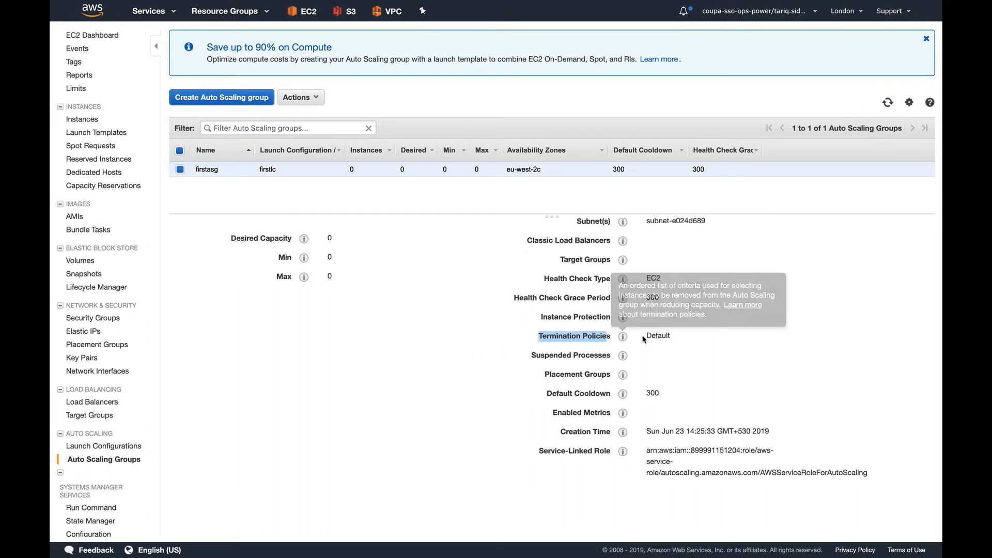
mouse_move(655, 336)
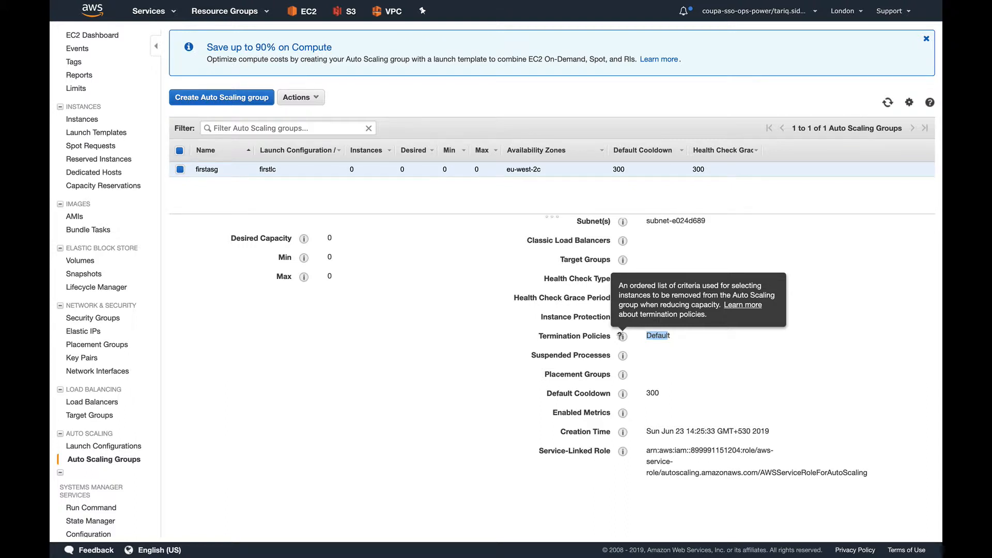
mouse_move(395, 272)
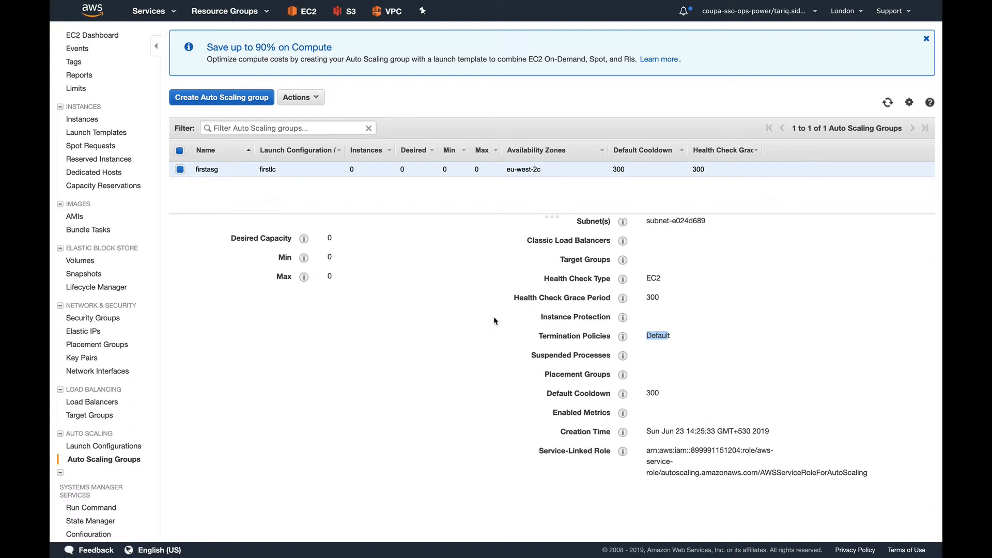
mouse_move(362, 152)
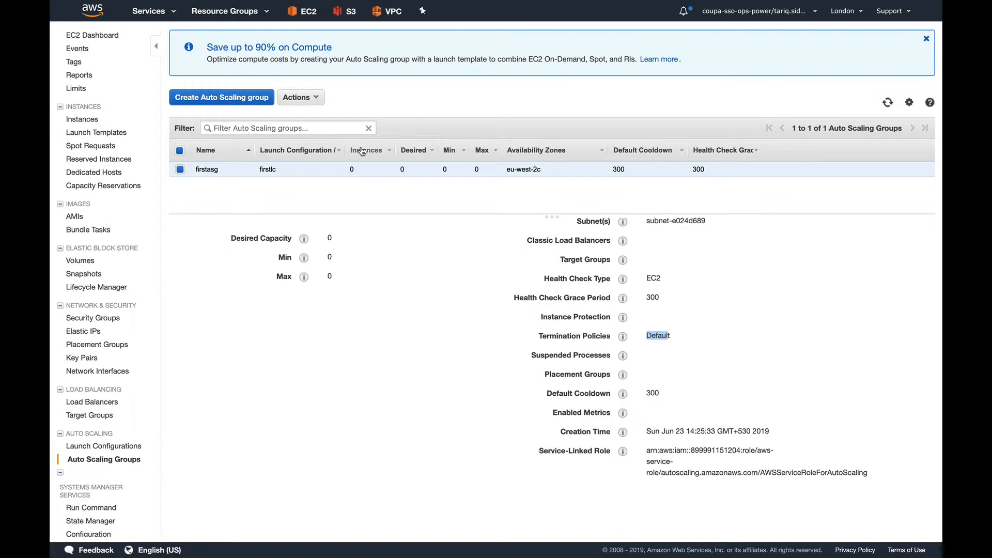
mouse_move(428, 215)
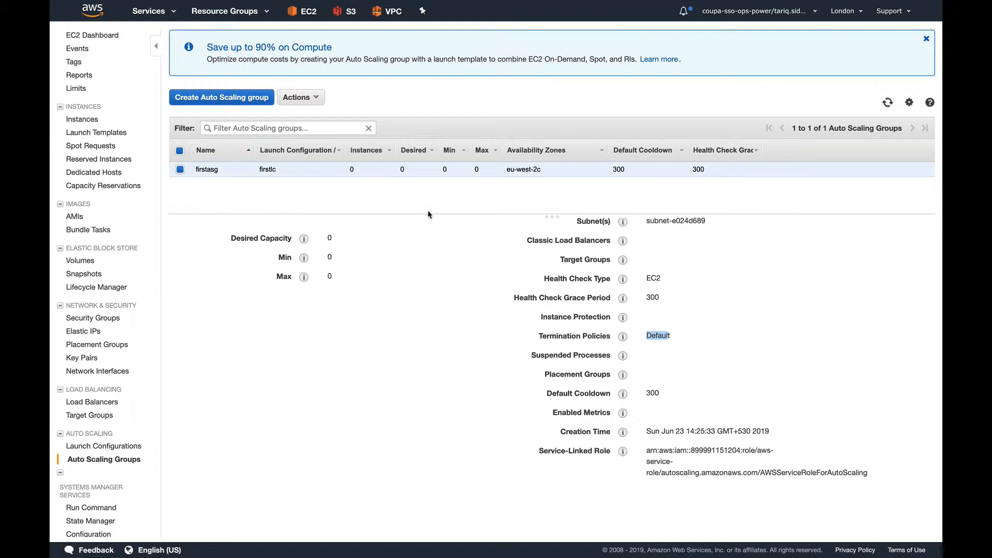
mouse_move(293, 144)
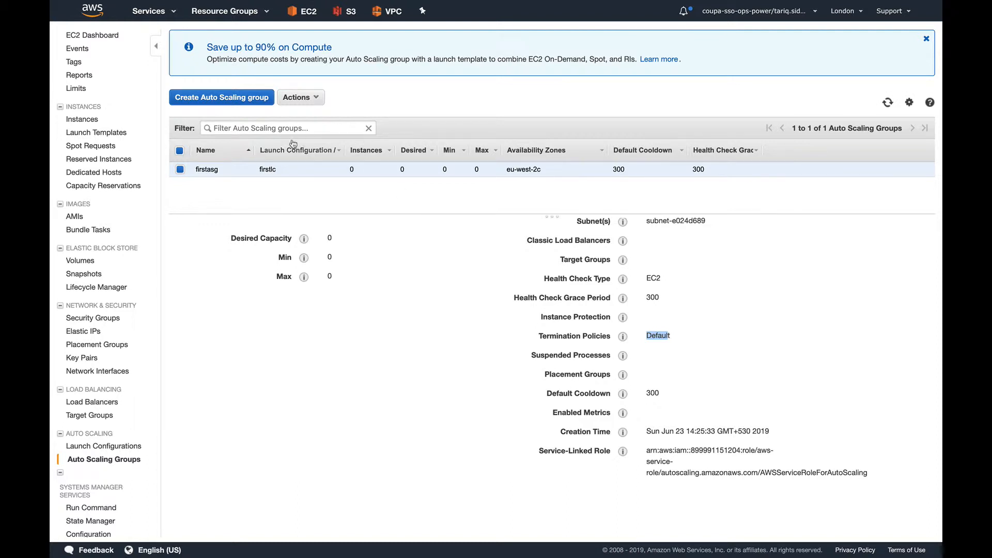
- Open the Edit details form for 'firstasg' and remove the Default termination policy token
left_click(207, 169)
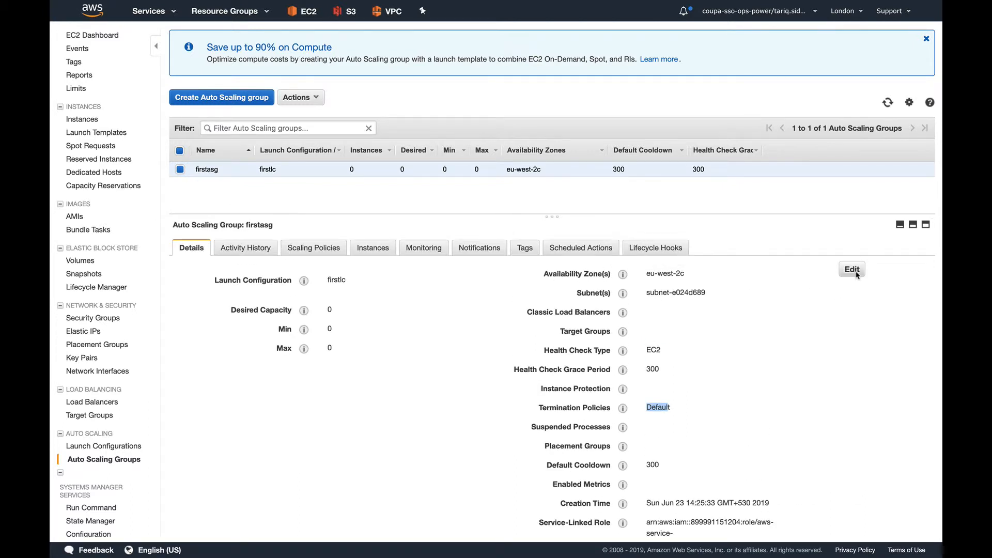
left_click(852, 269)
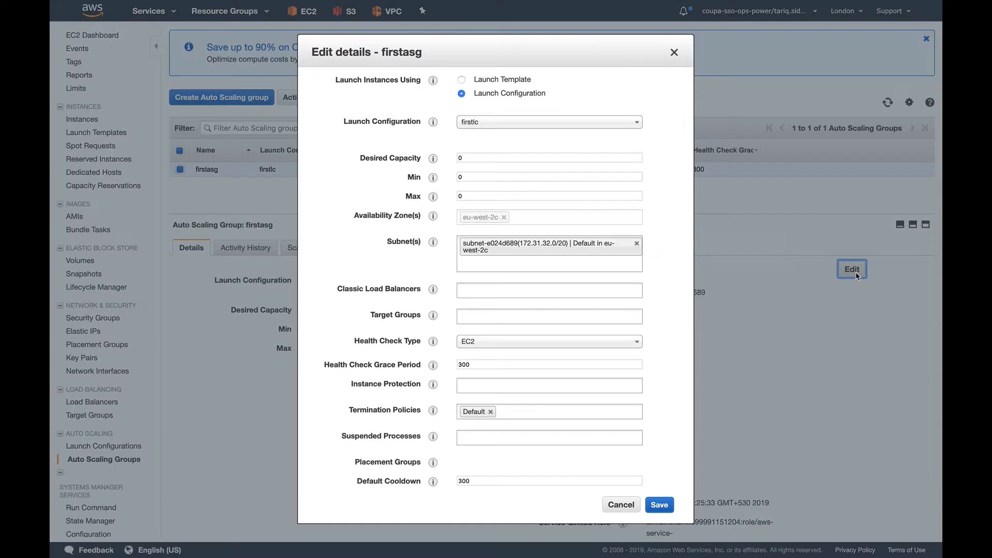
mouse_move(765, 290)
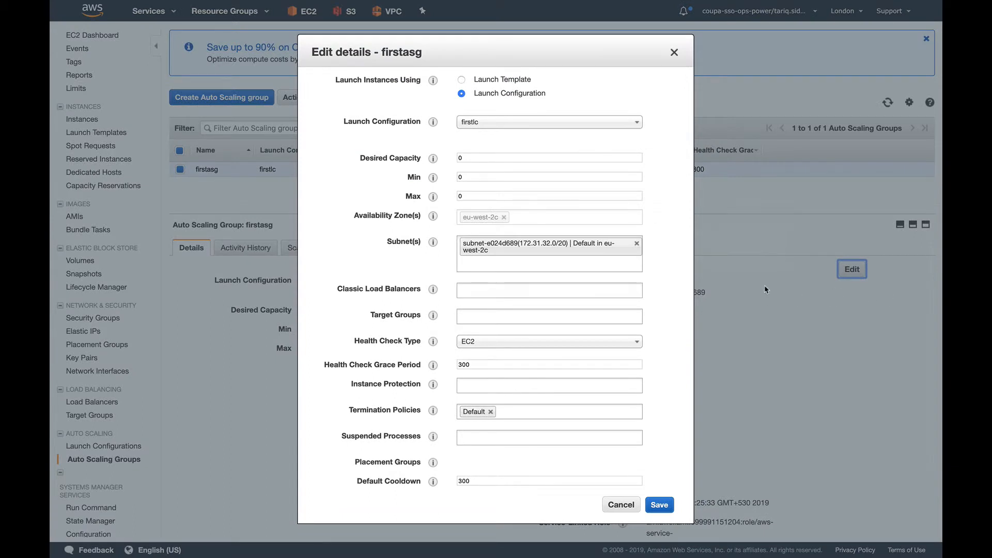
scroll("down", 3)
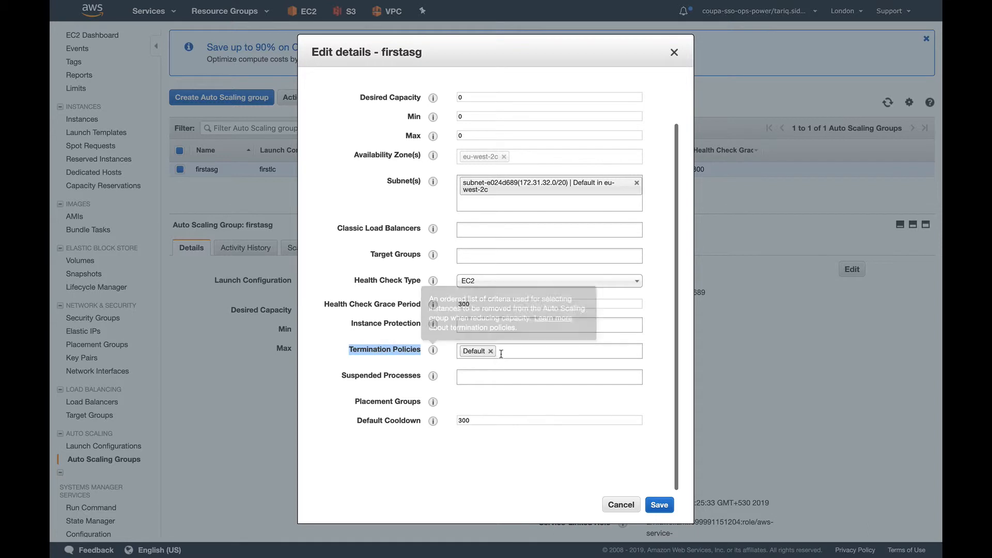
left_click(490, 352)
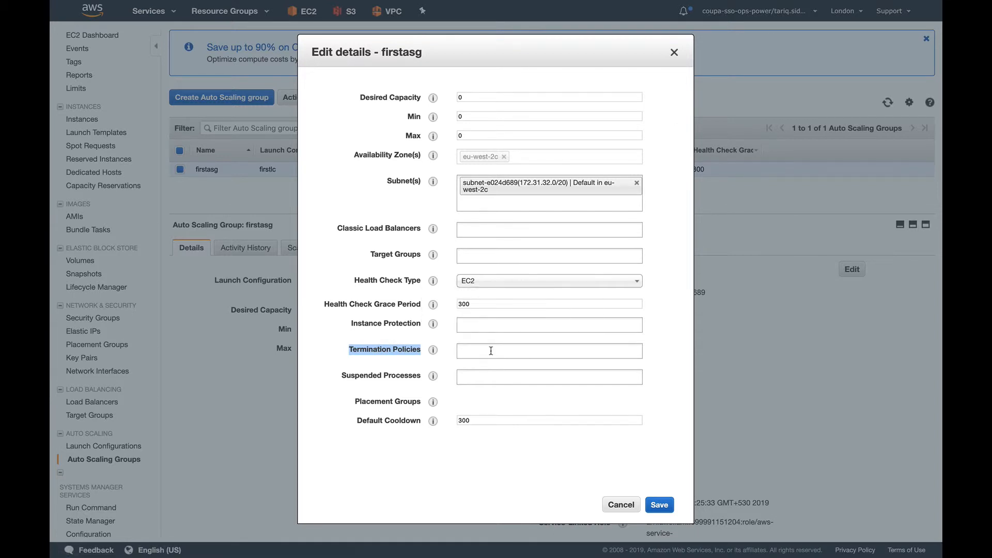
left_click(548, 350)
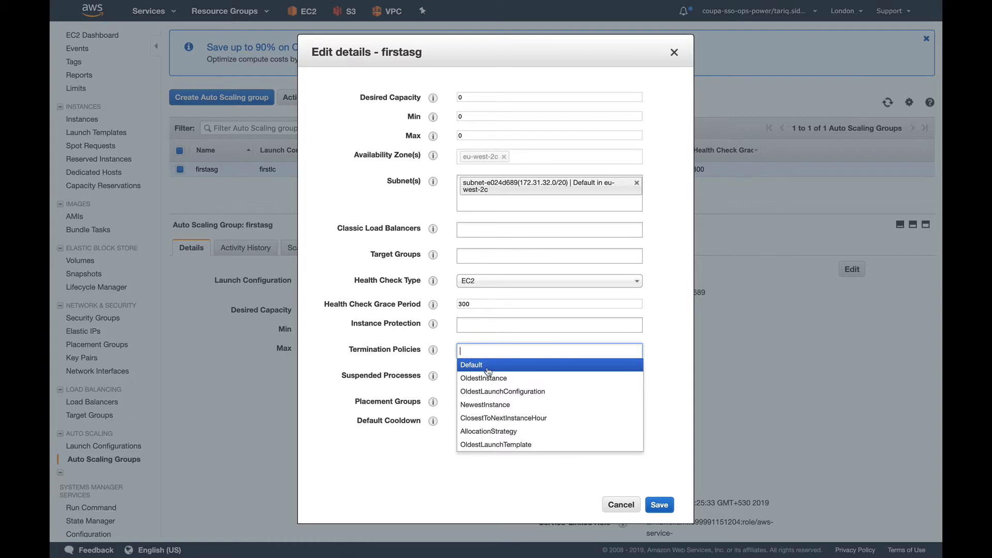
mouse_move(488, 431)
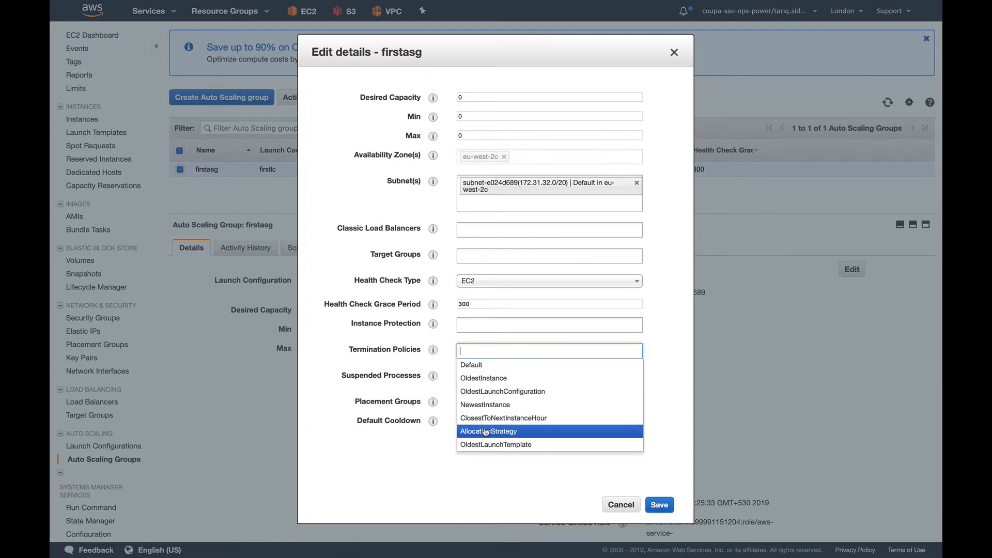
mouse_move(506, 379)
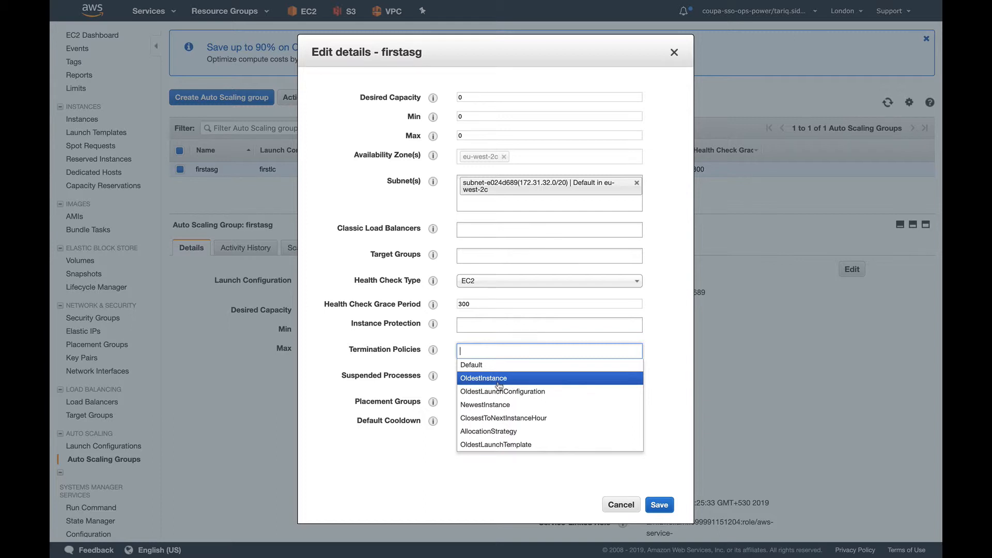
mouse_move(499, 386)
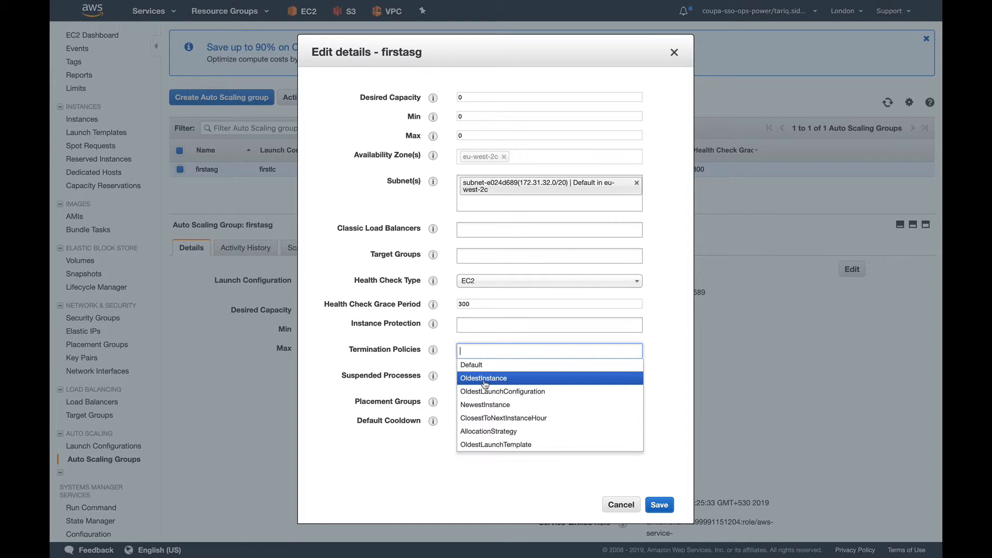
mouse_move(502, 391)
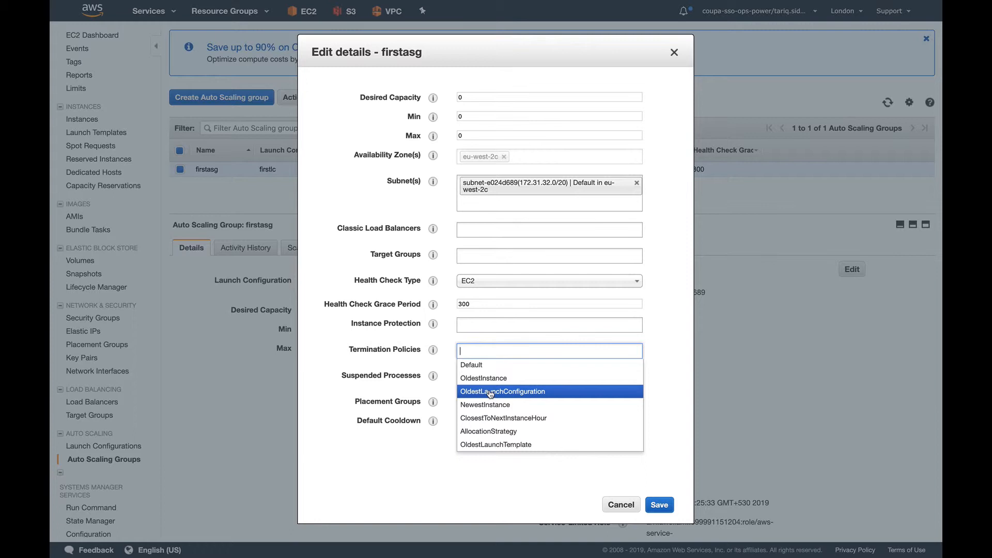
mouse_move(493, 408)
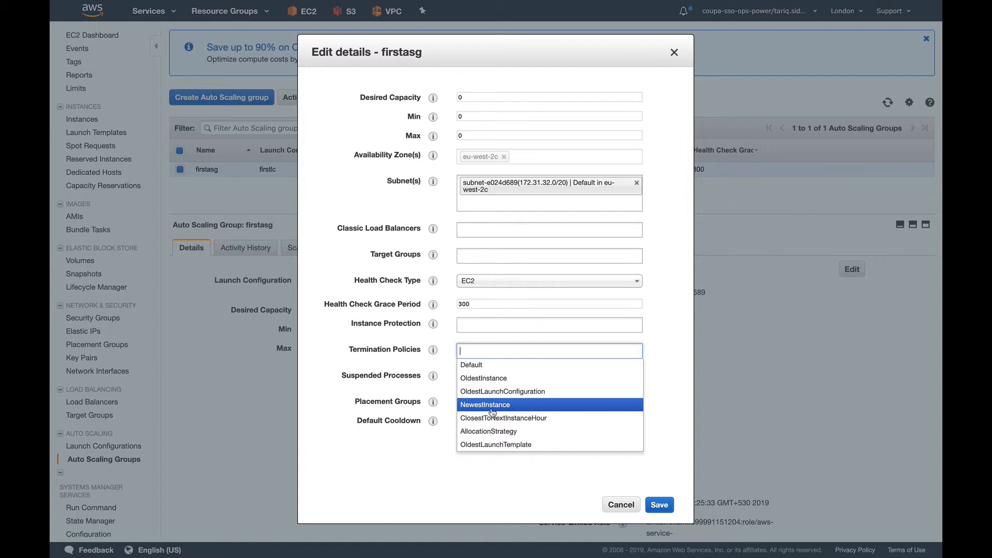
mouse_move(510, 418)
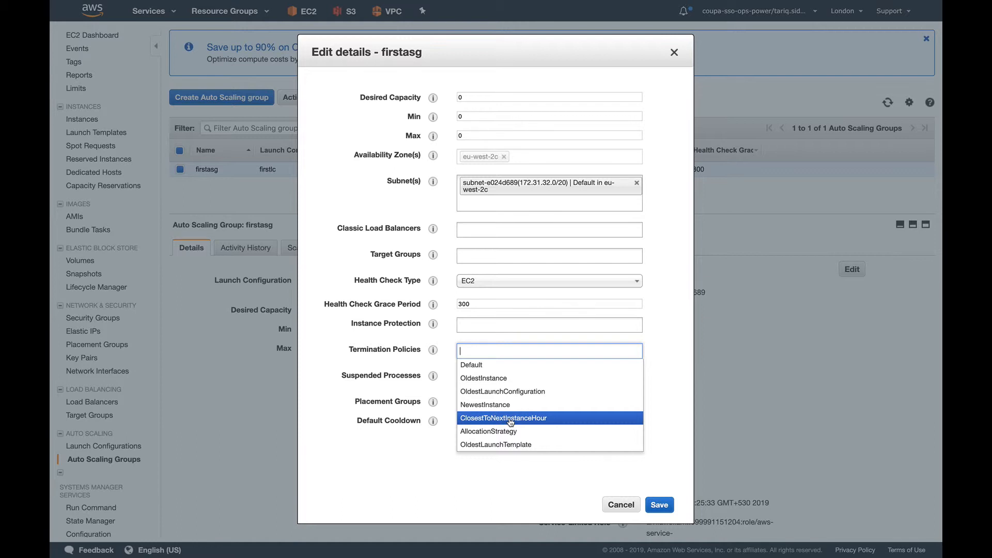
mouse_move(510, 434)
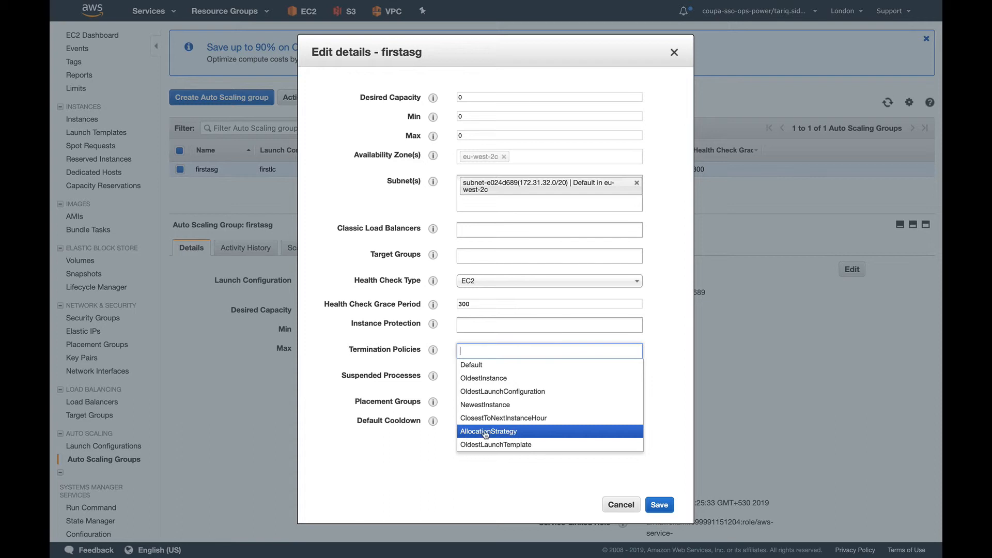
mouse_move(496, 444)
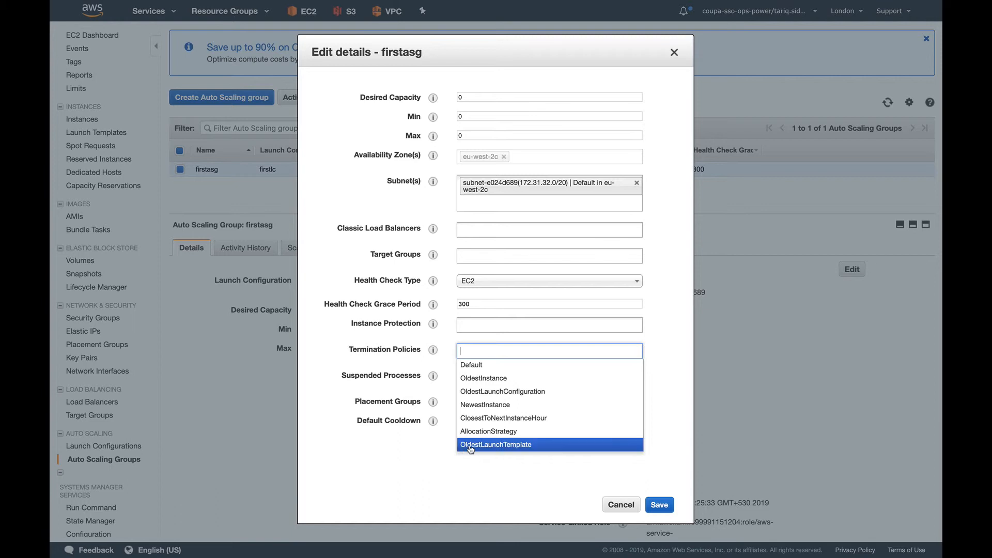
mouse_move(522, 449)
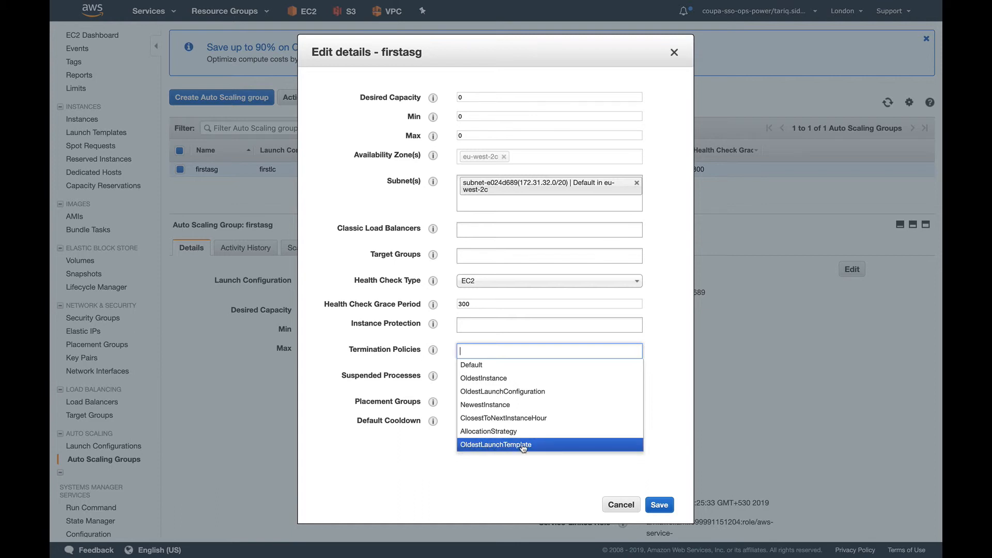
mouse_move(513, 448)
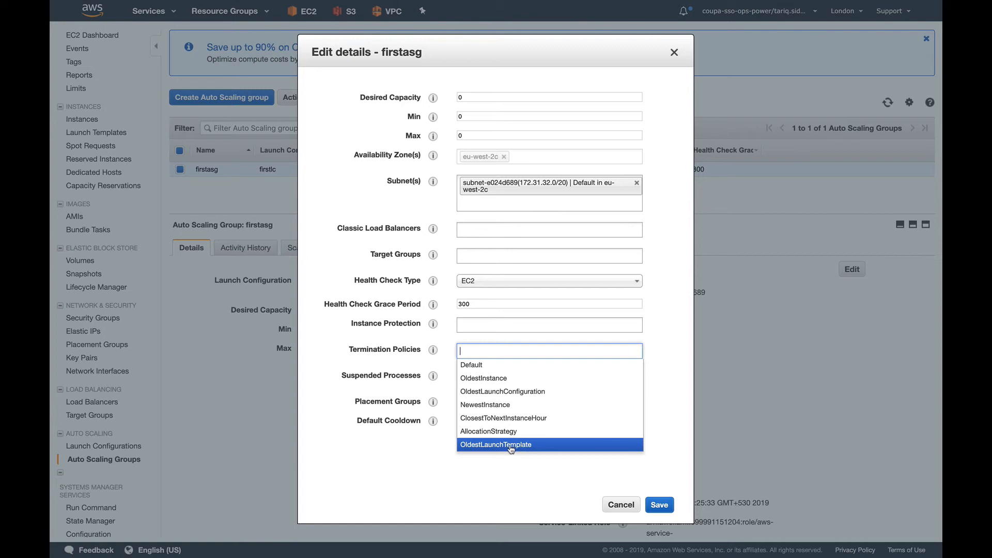
mouse_move(503, 417)
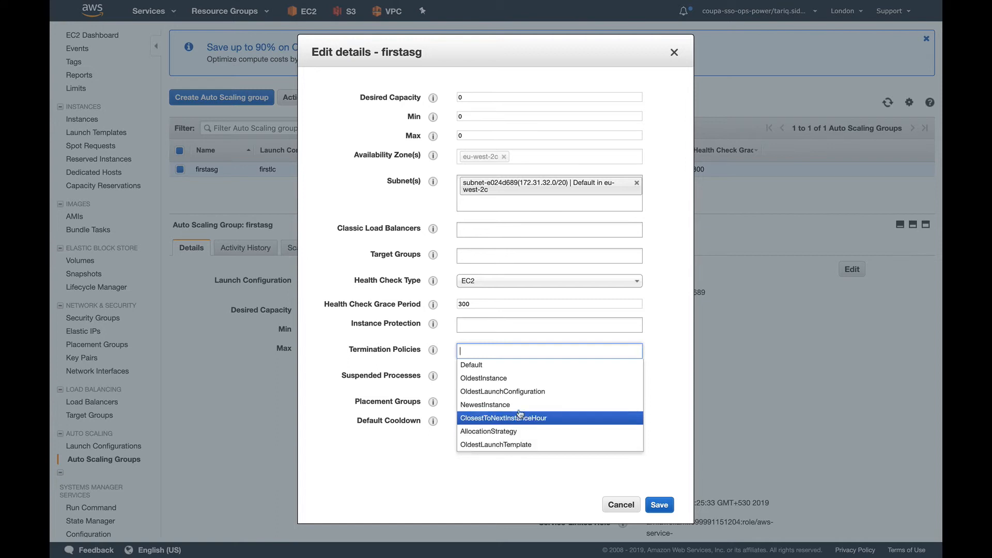
mouse_move(502, 391)
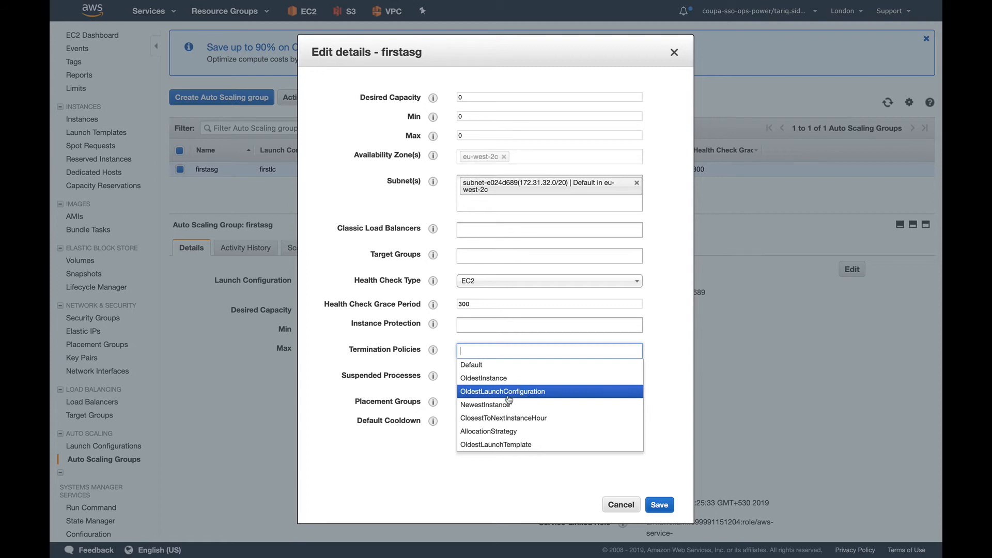
mouse_move(488, 444)
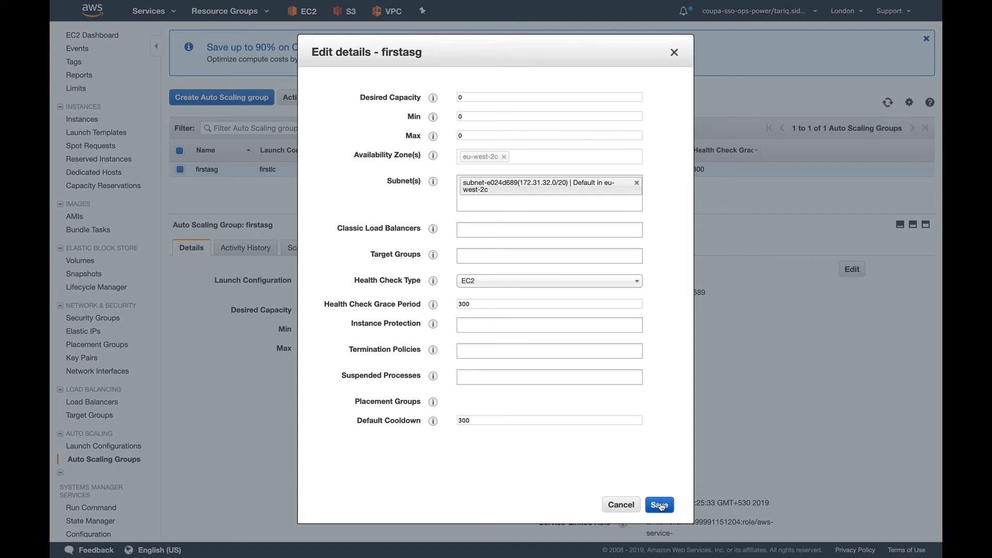
- Save the Edit details dialog and return to the firstasg Details tab
left_click(658, 504)
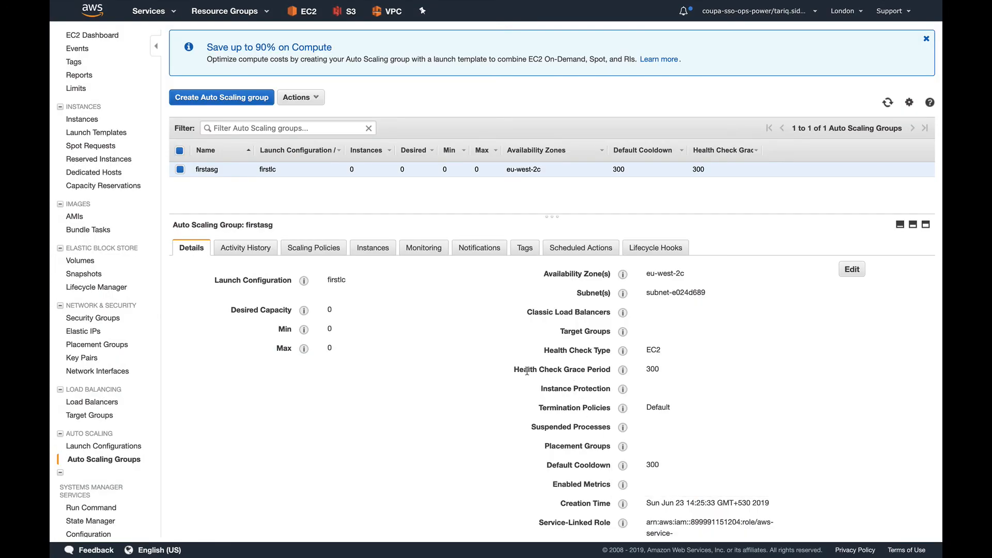
mouse_move(535, 340)
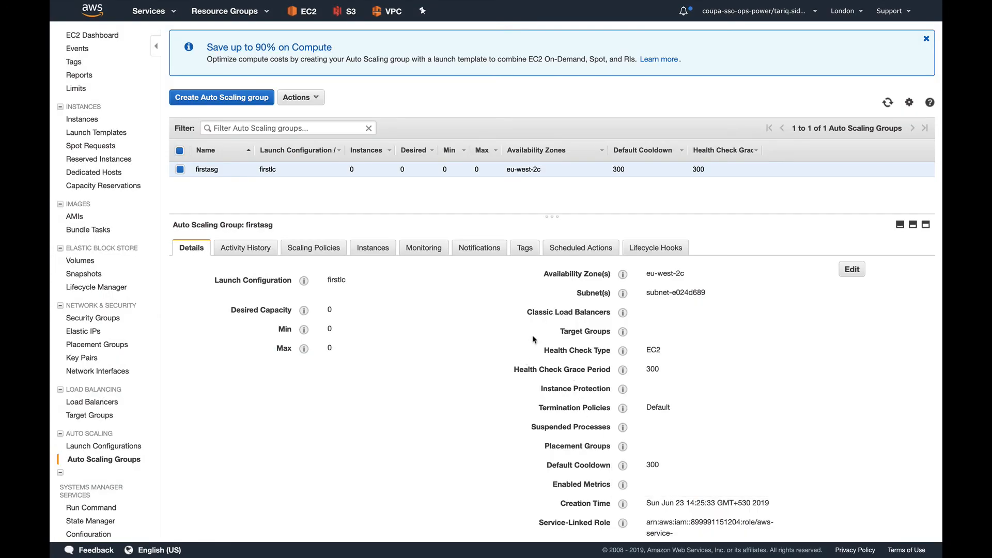